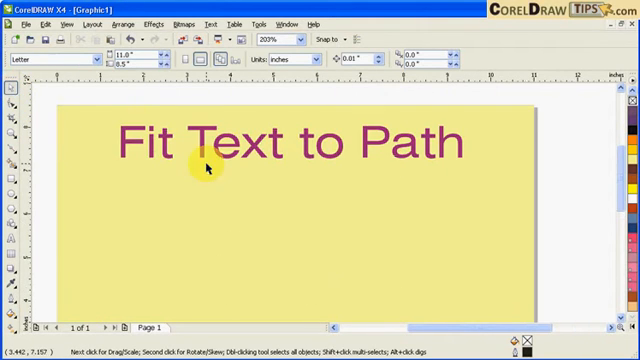
mouse_move(97, 207)
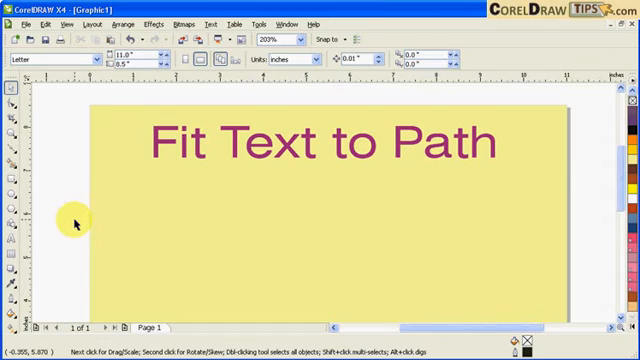
mouse_move(63, 200)
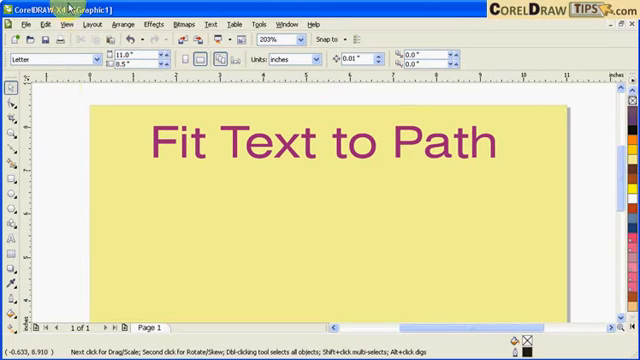
mouse_move(10, 135)
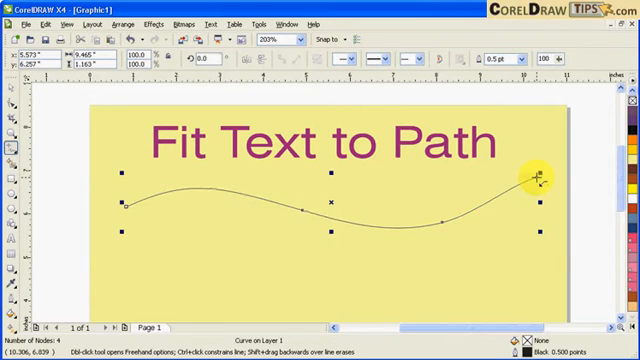
mouse_move(145, 190)
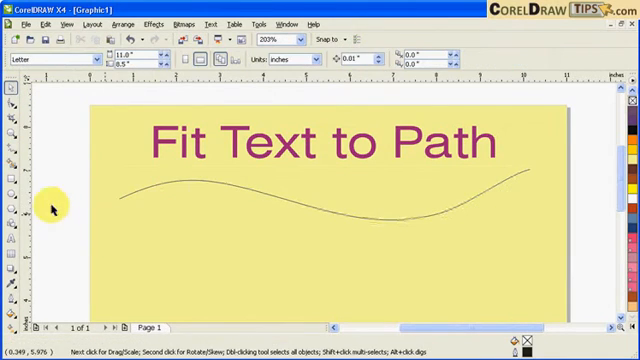
mouse_move(315, 215)
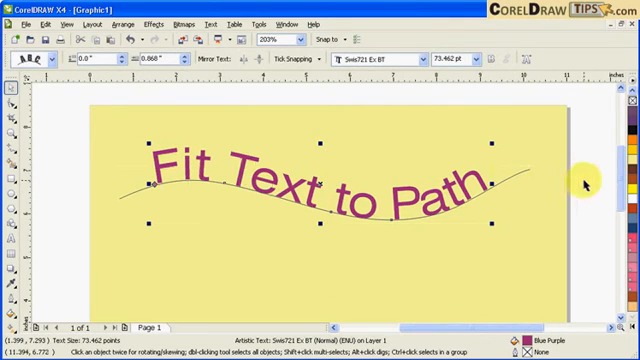
mouse_move(588, 212)
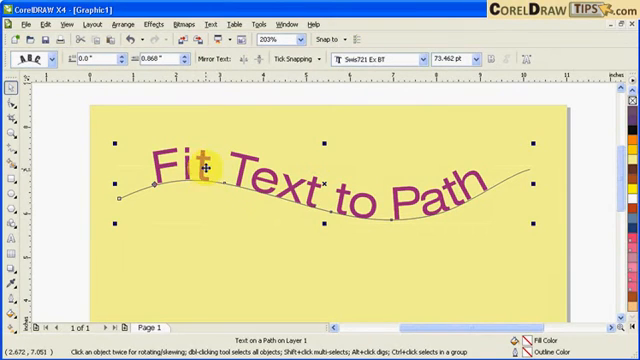
mouse_move(184, 207)
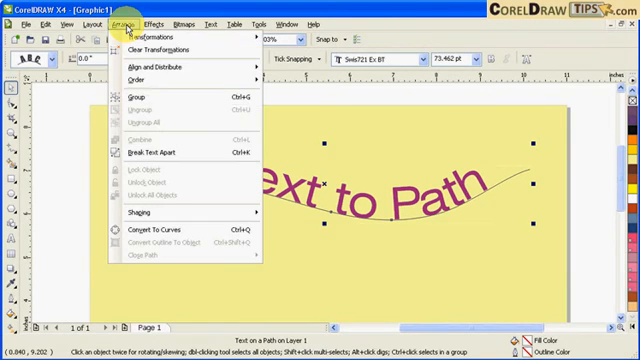
mouse_move(155, 155)
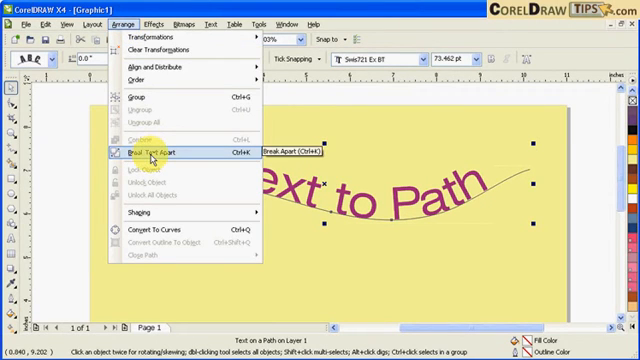
- Break the 'Fit Text to Path' text apart from its wavy curve
left_click(160, 155)
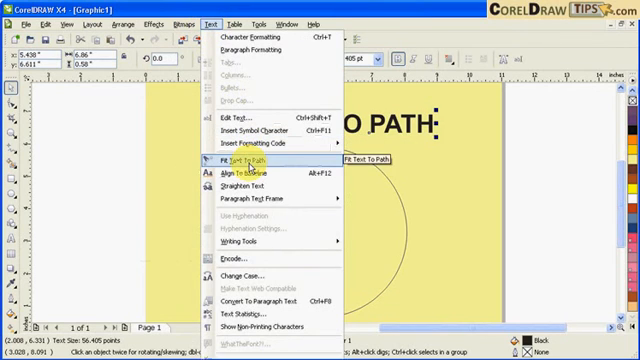
- Fit the uppercase 'FIT TEXT TO PATH' heading along the circle's edge
left_click(242, 160)
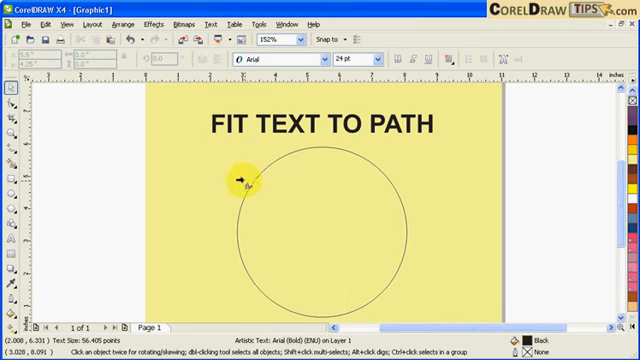
left_click(245, 180)
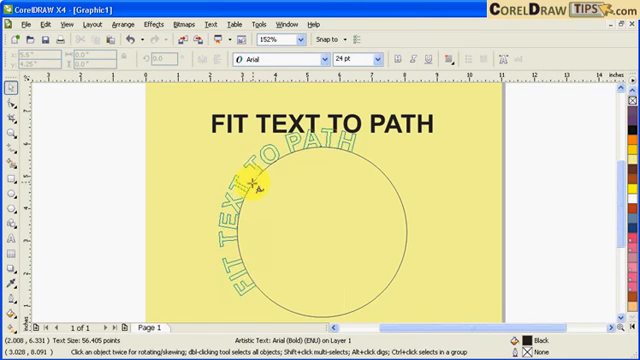